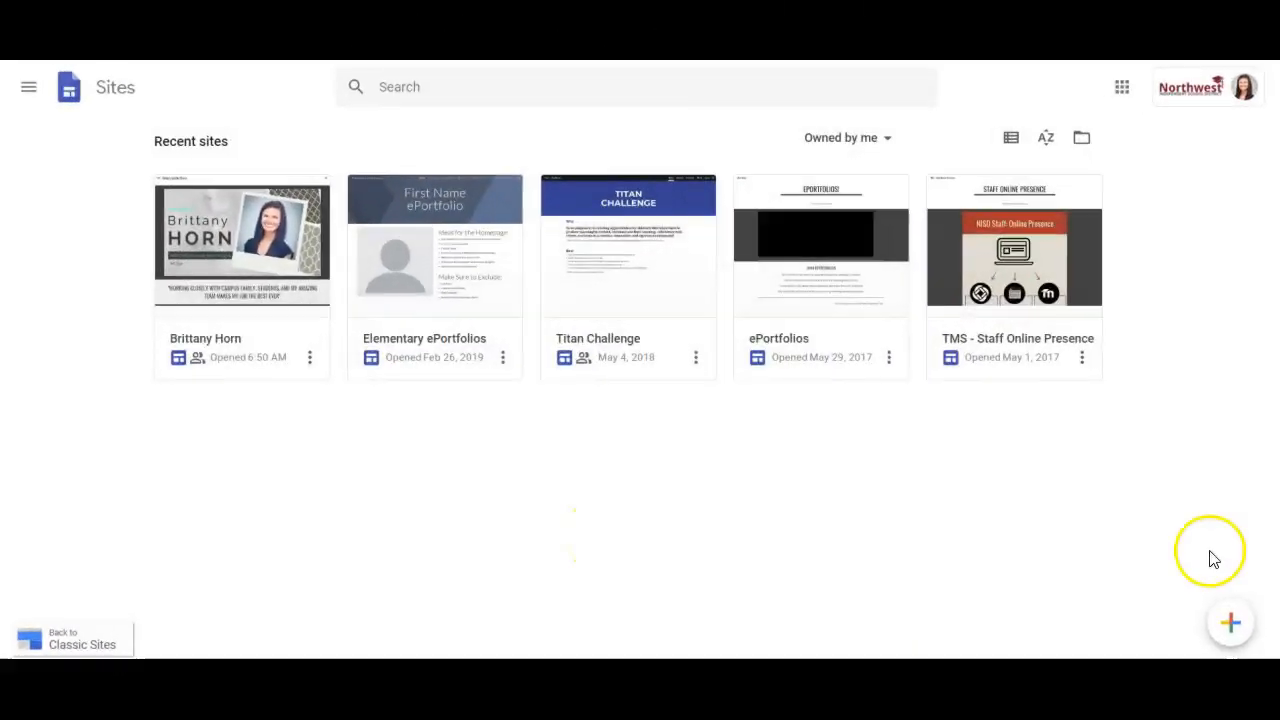
pyautogui.moveTo(1232, 622)
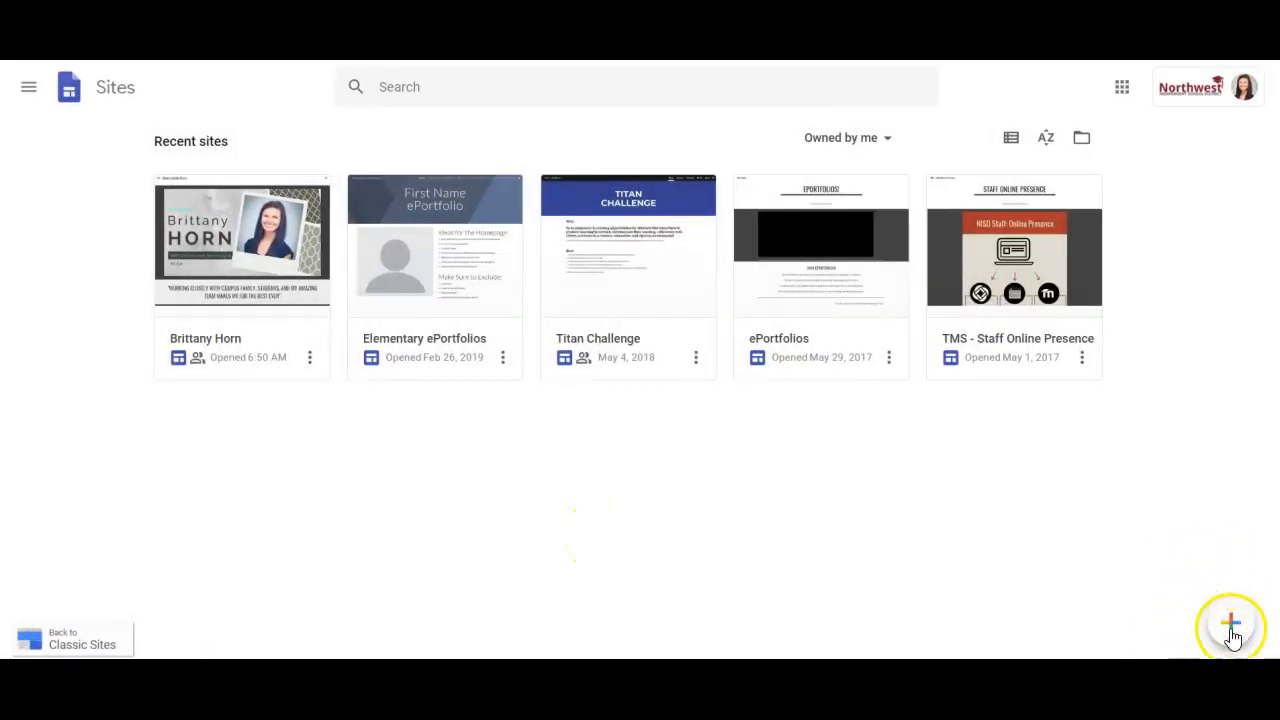
# Create a new blank site from the Sites home page.
pyautogui.click(1230, 624)
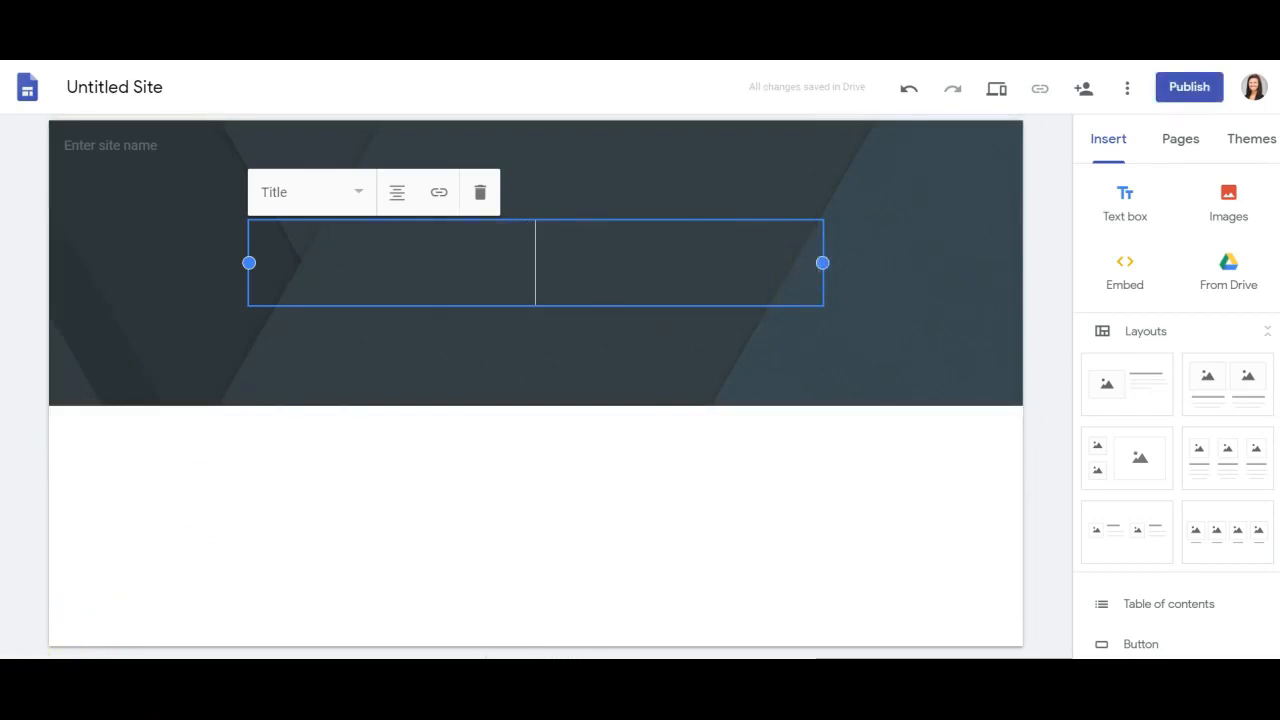
# Set the header title and document name to 'First Name Last Name'.
pyautogui.write('First Name Last Name')
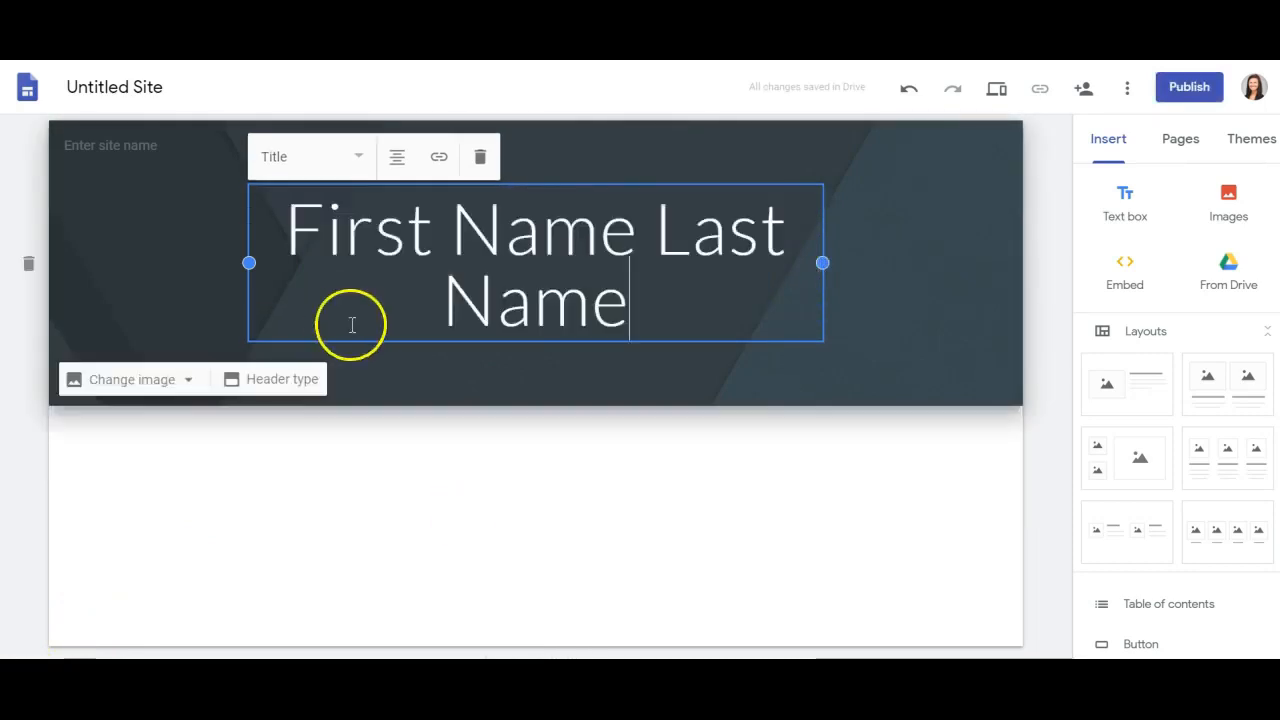
pyautogui.click(114, 86)
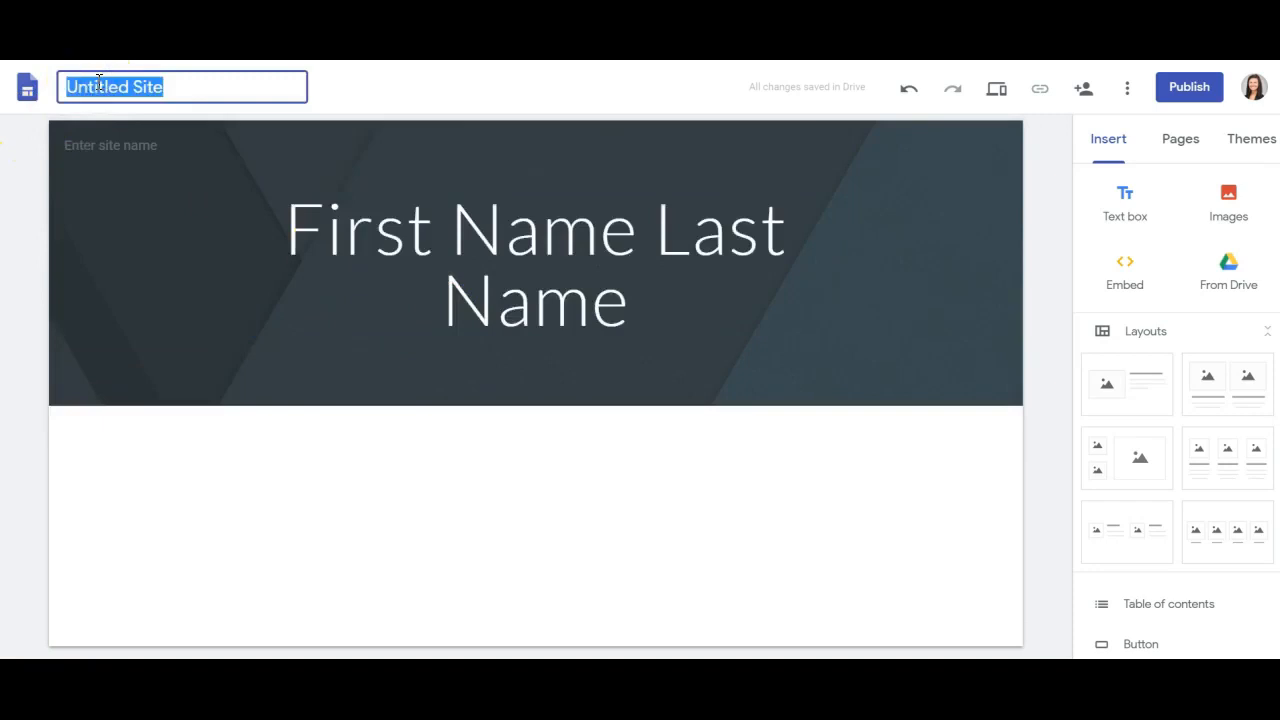
pyautogui.write('First Name Last Name')
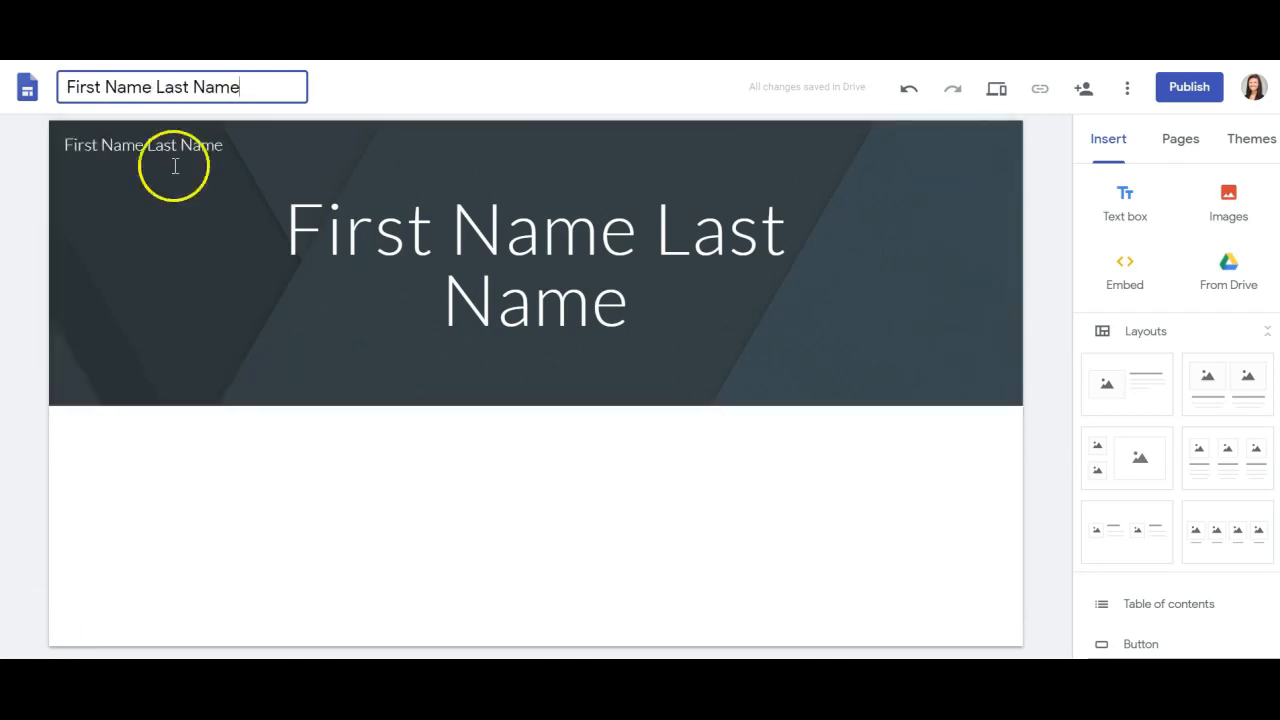
pyautogui.click(536, 264)
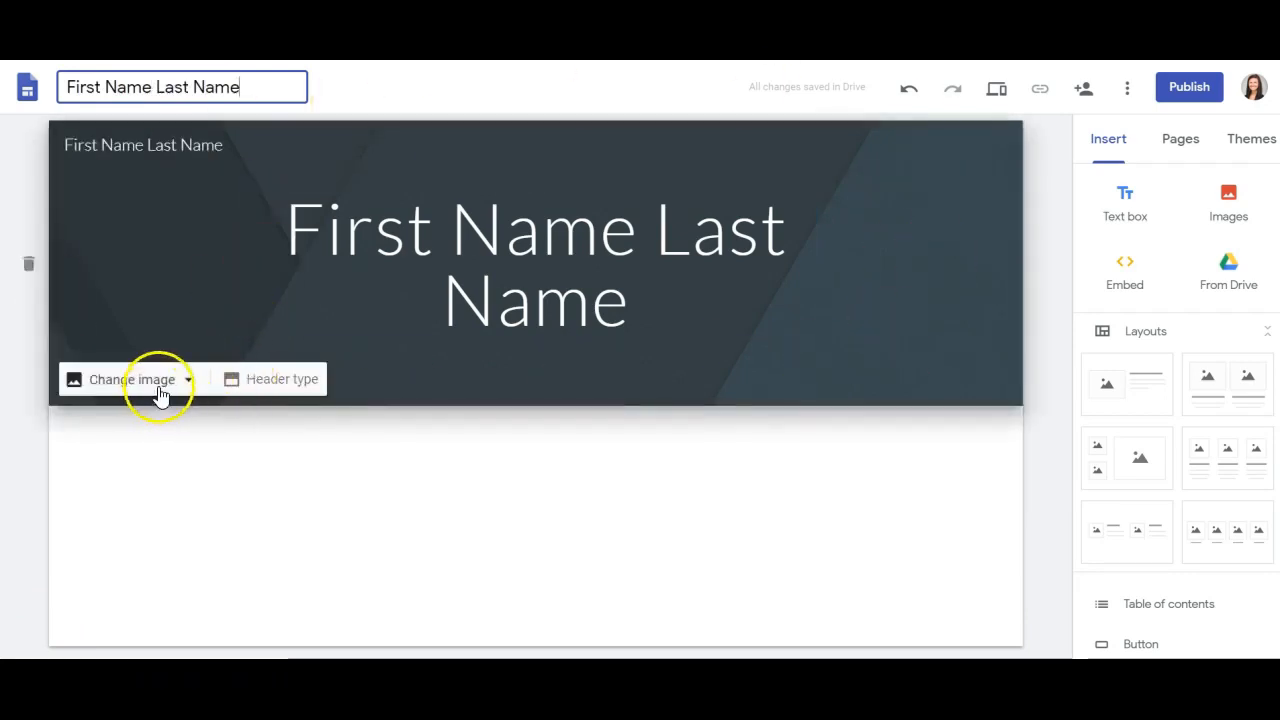
pyautogui.click(270, 380)
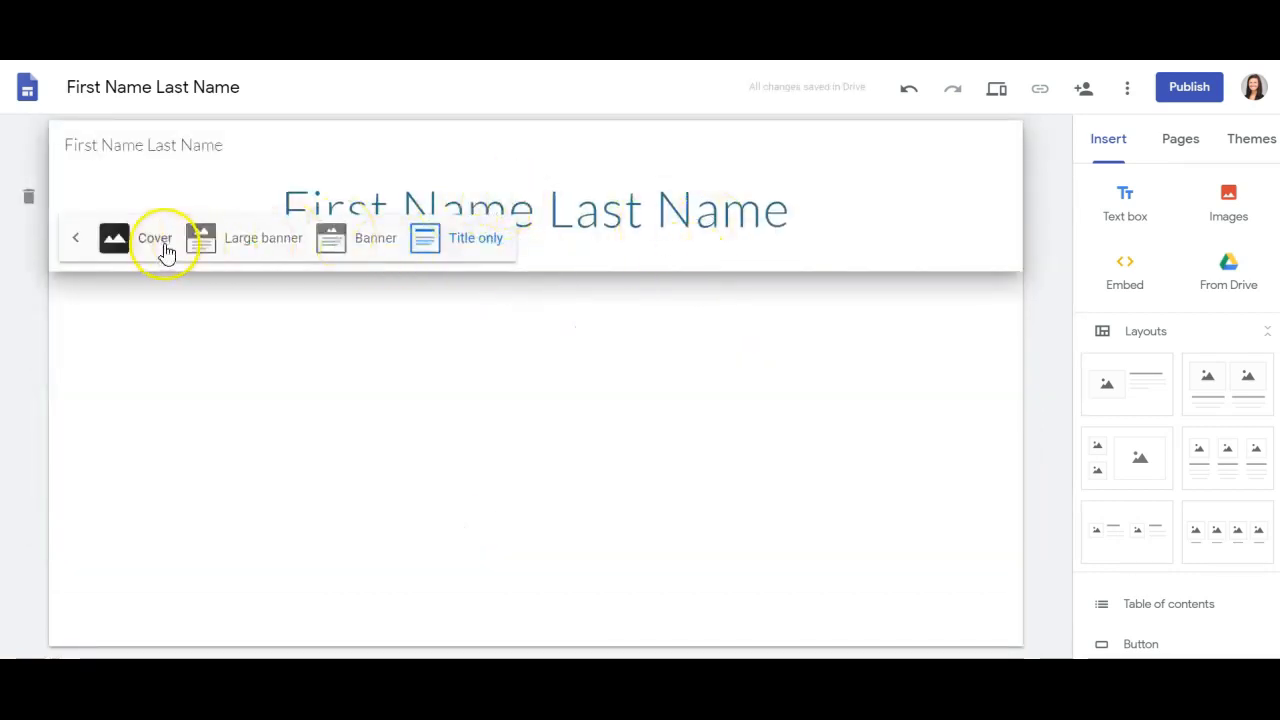
pyautogui.click(154, 238)
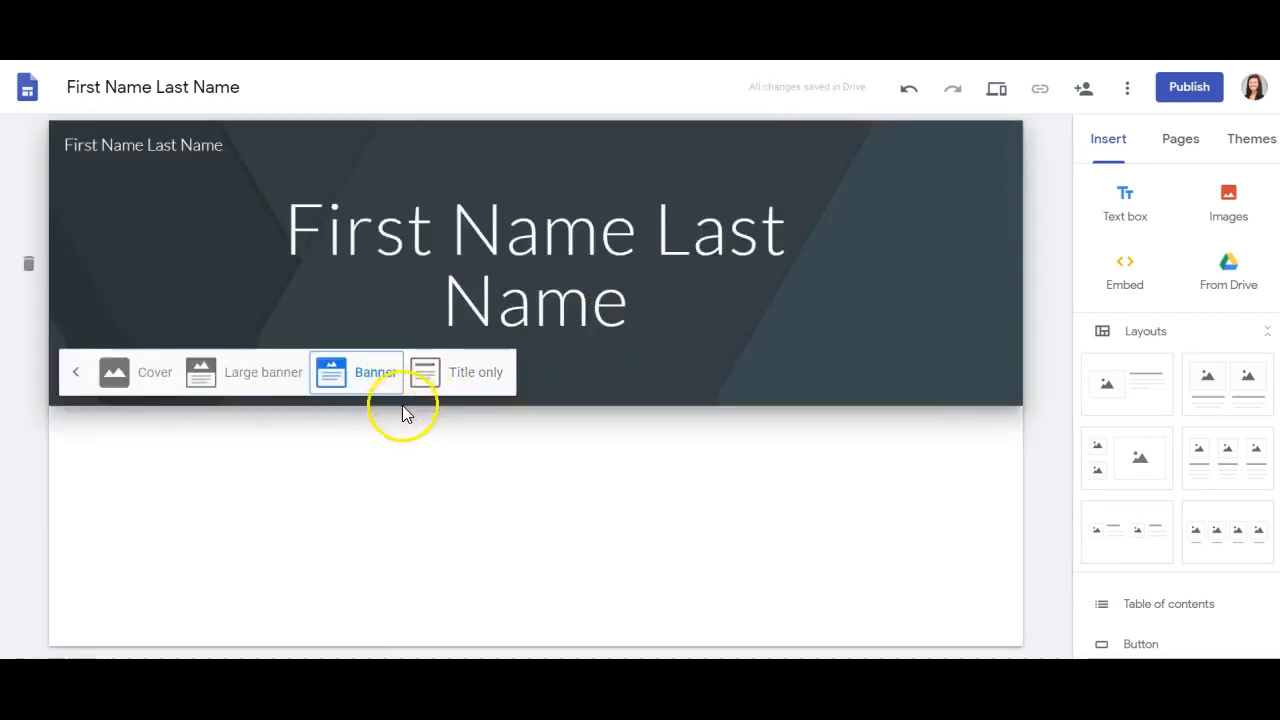
pyautogui.moveTo(464, 436)
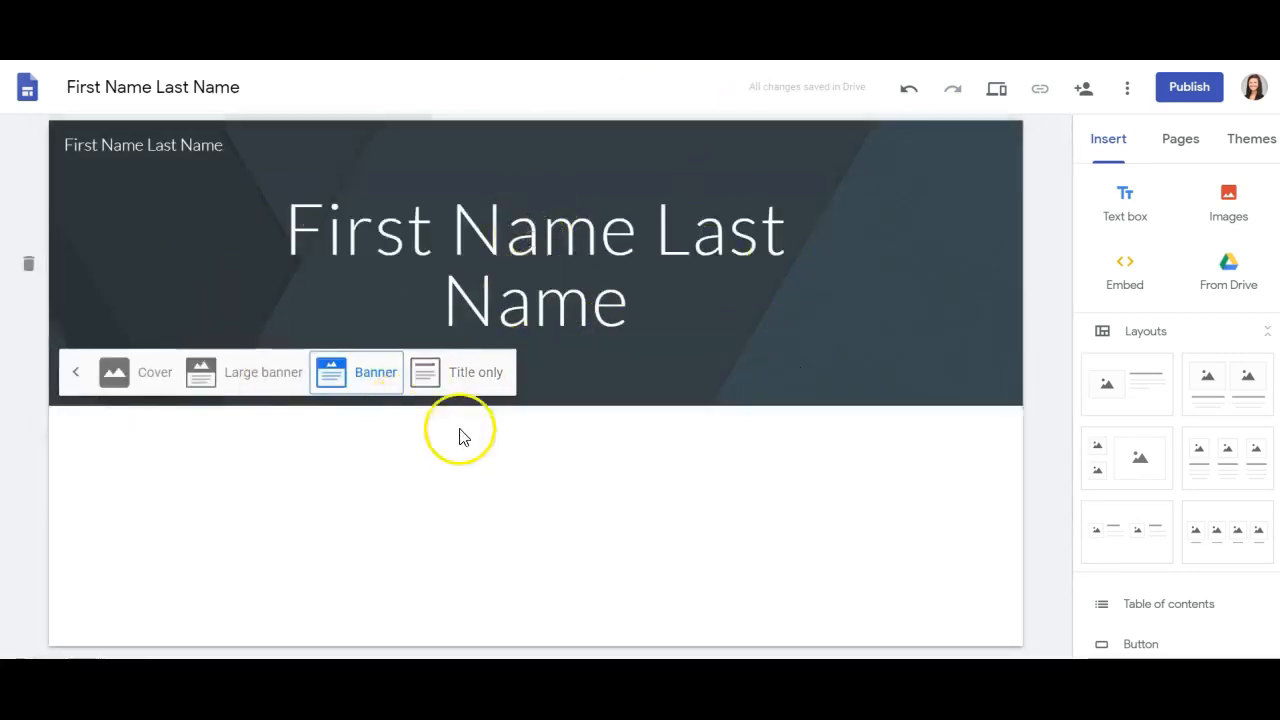
pyautogui.moveTo(452, 514)
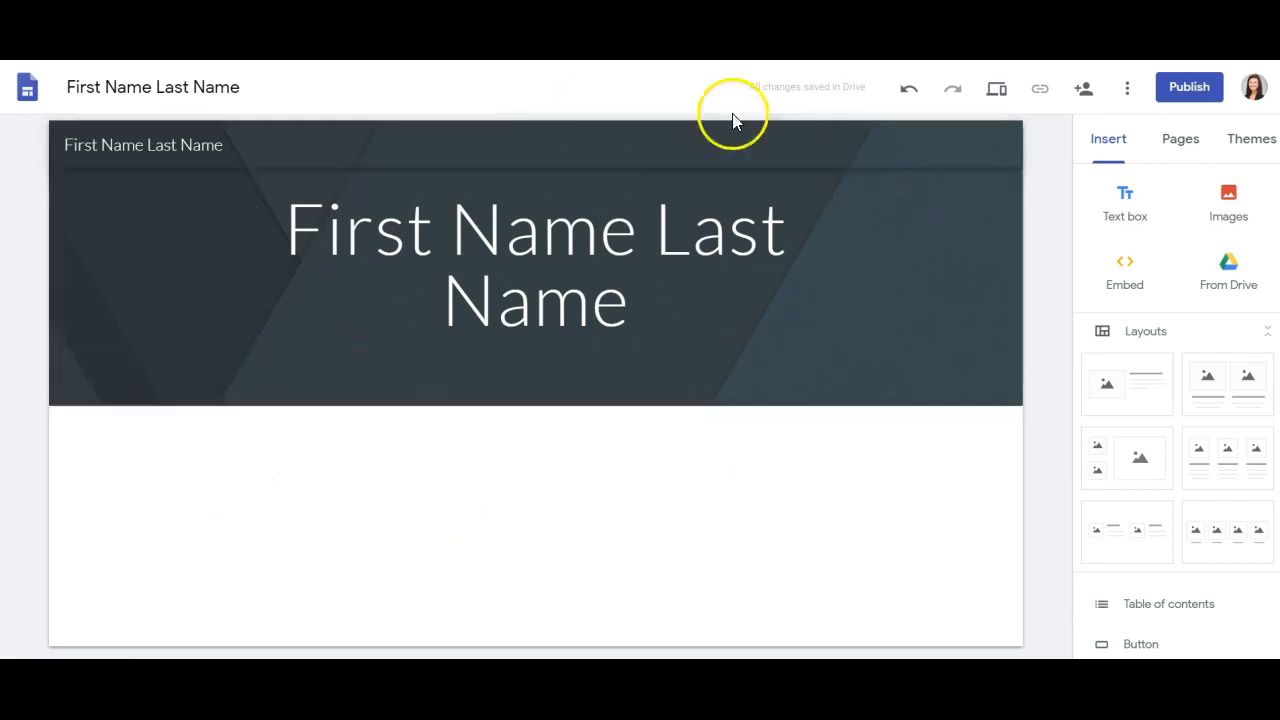
# Select the red chevron pattern from the image gallery as the header background.
pyautogui.click(536, 264)
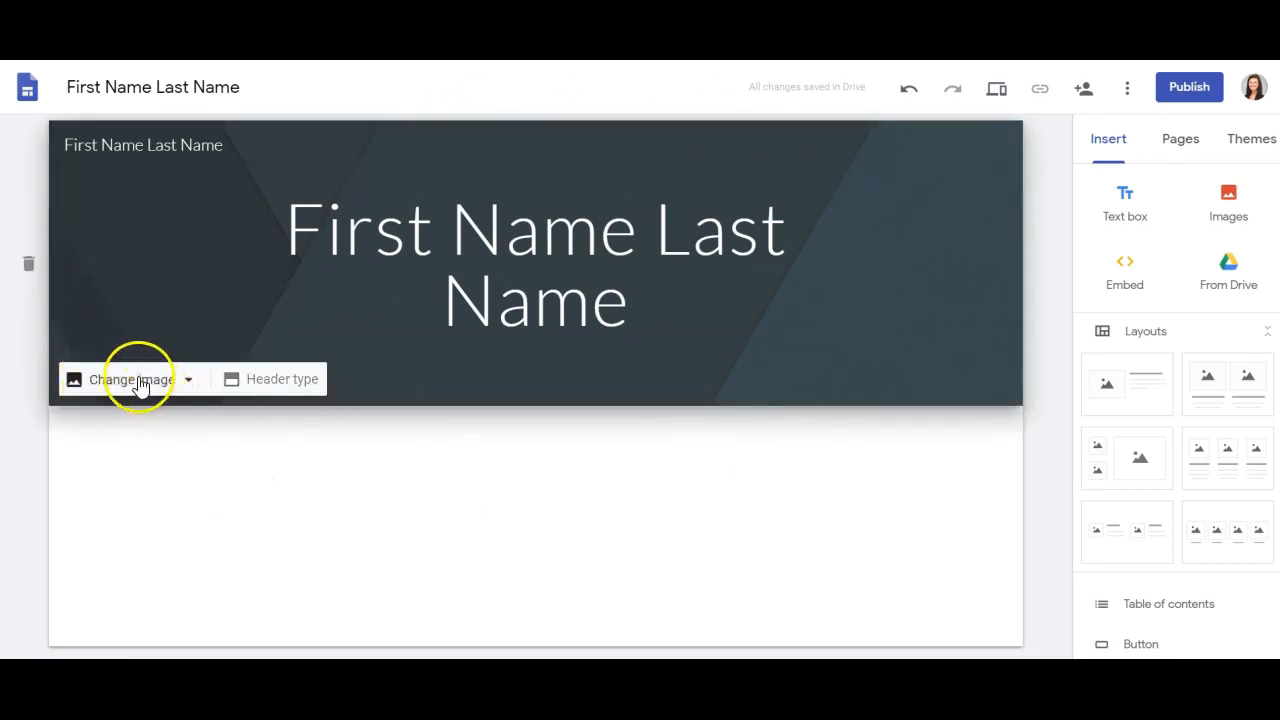
pyautogui.click(132, 380)
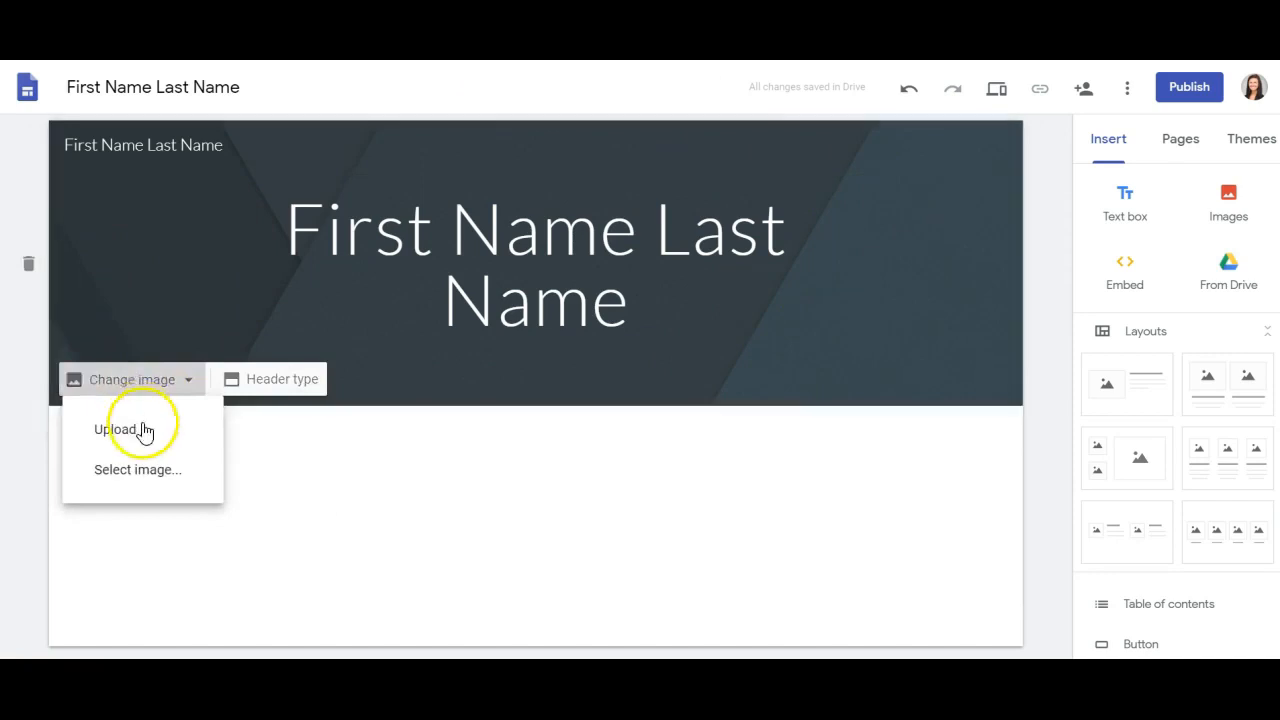
pyautogui.click(136, 468)
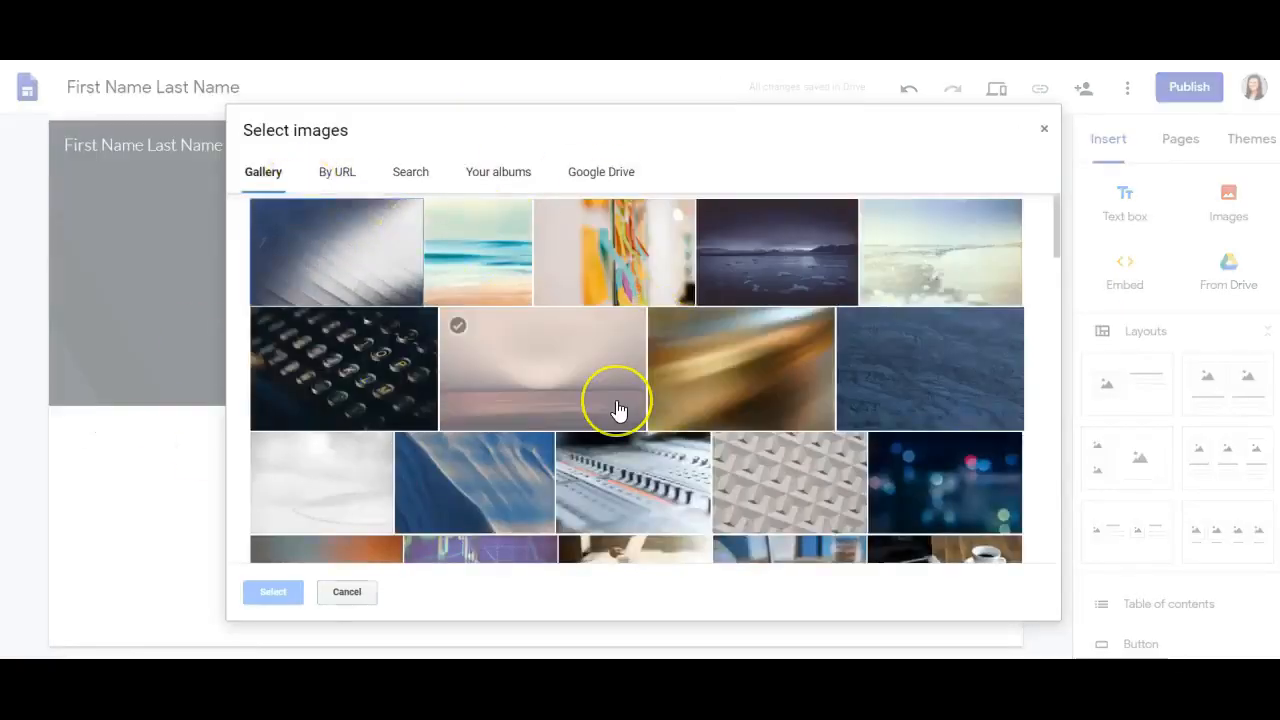
pyautogui.scroll(-3)
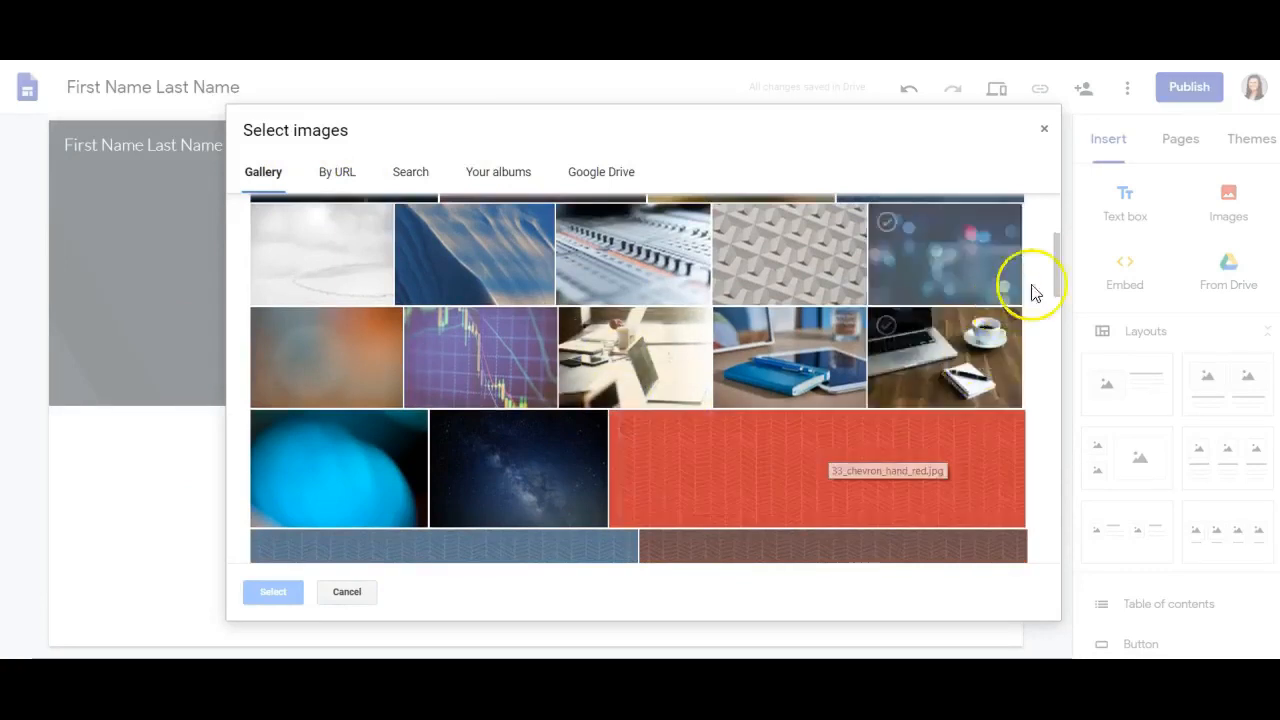
pyautogui.scroll(-3)
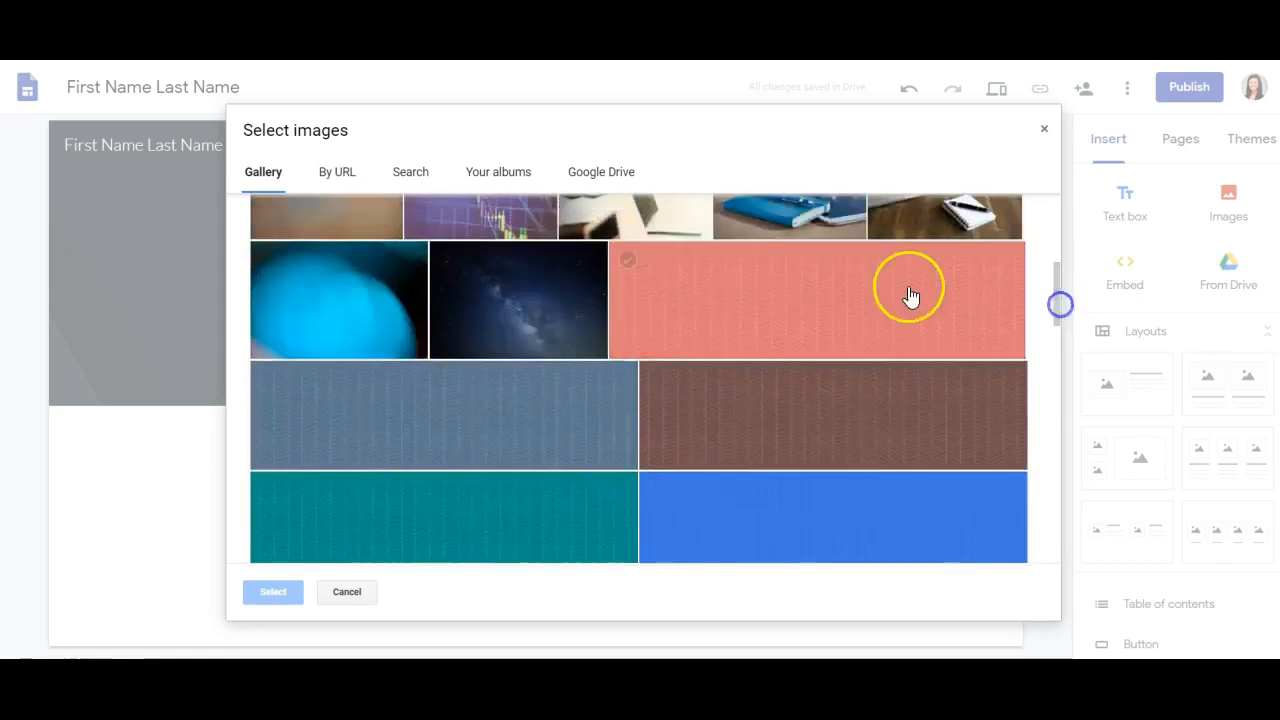
pyautogui.click(272, 592)
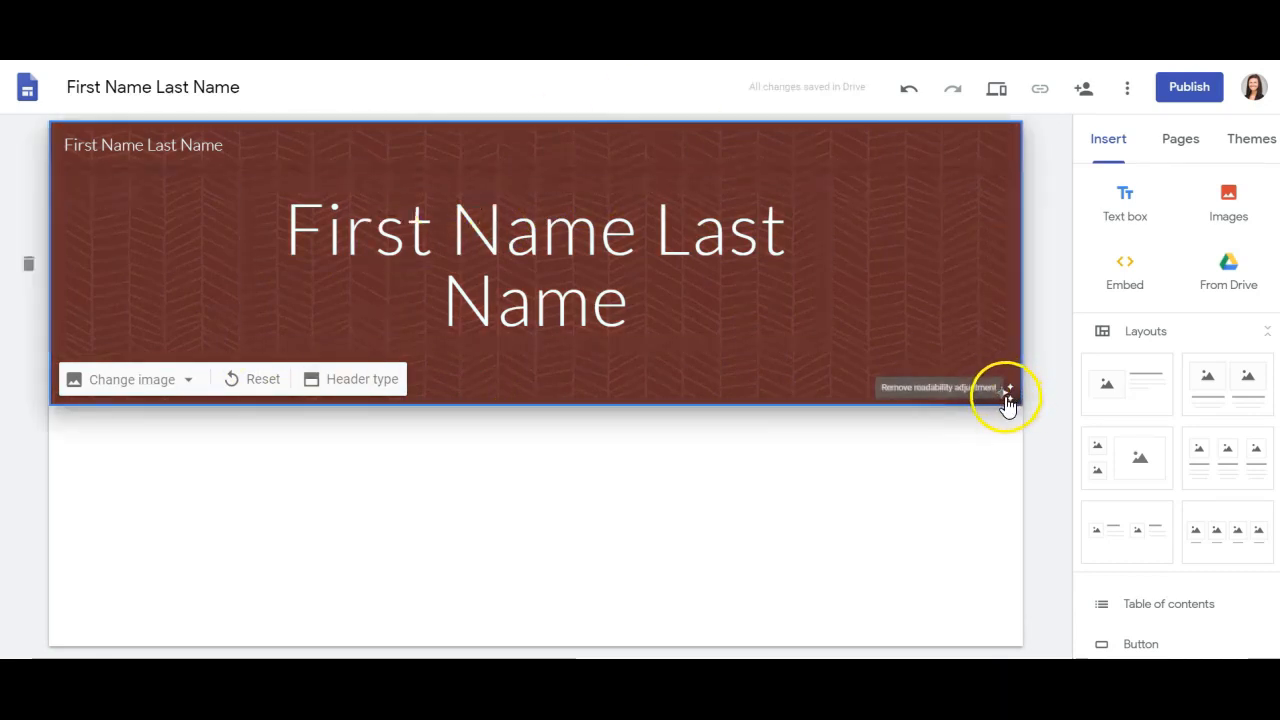
# Toggle the header's readability adjustment off and back on over the red chevron image.
pyautogui.click(1008, 388)
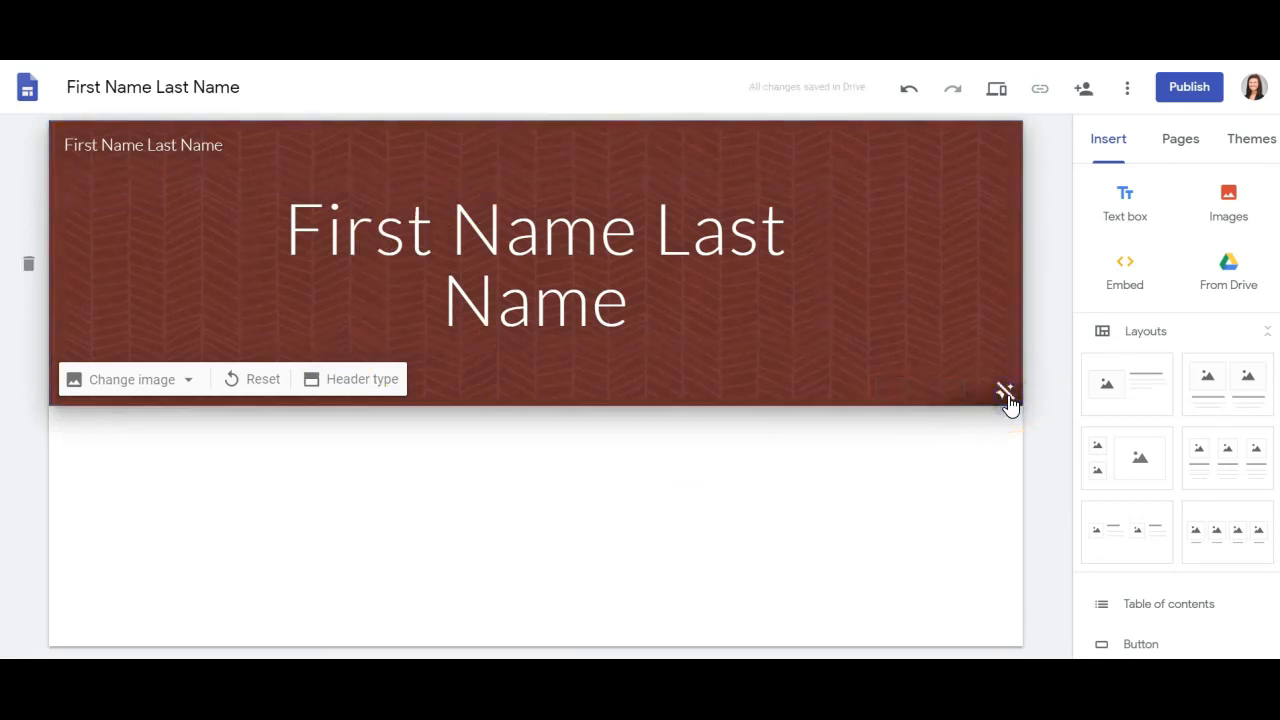
pyautogui.click(1006, 390)
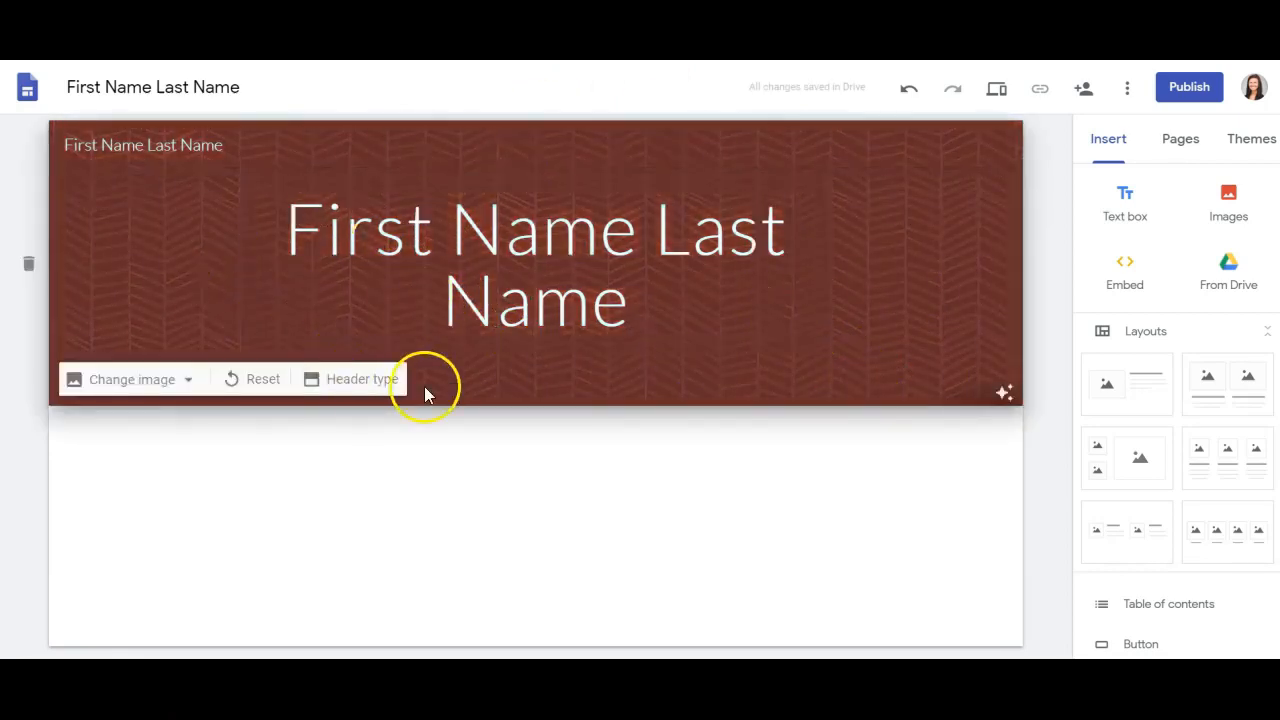
# Switch to the Leadership page and set its header type to Banner.
pyautogui.click(1180, 138)
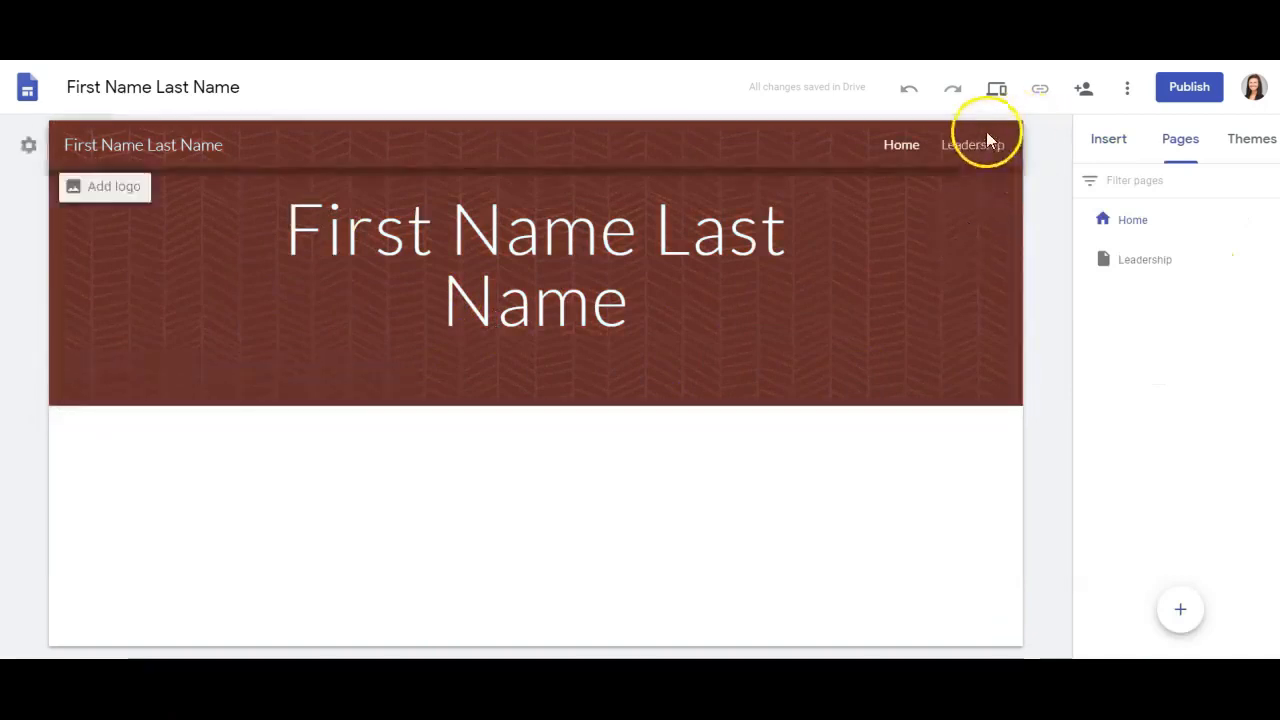
pyautogui.click(972, 144)
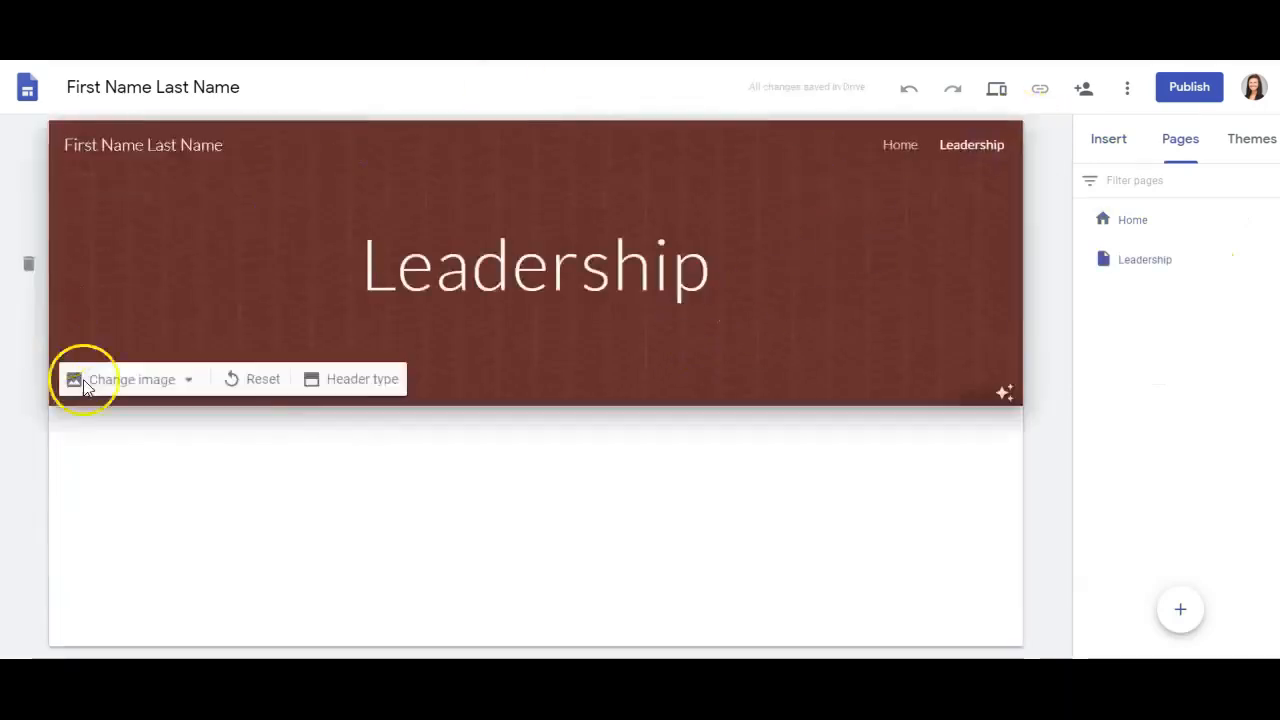
pyautogui.click(352, 380)
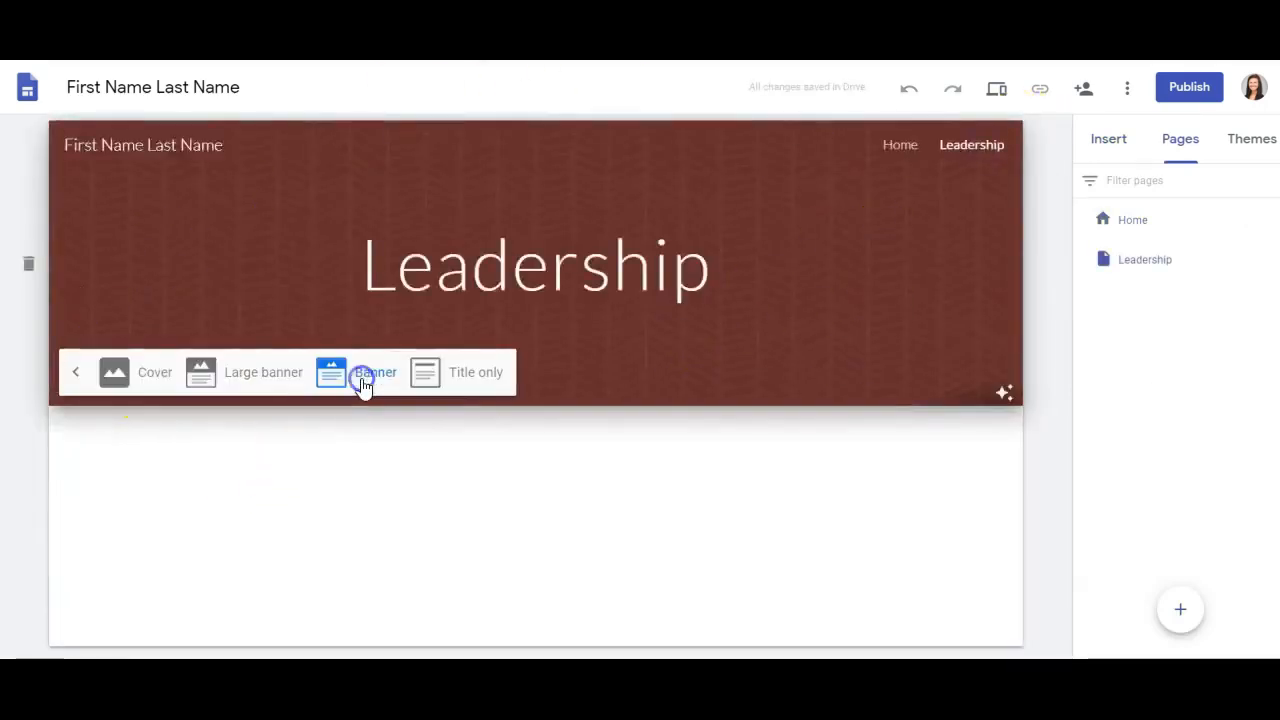
pyautogui.click(356, 372)
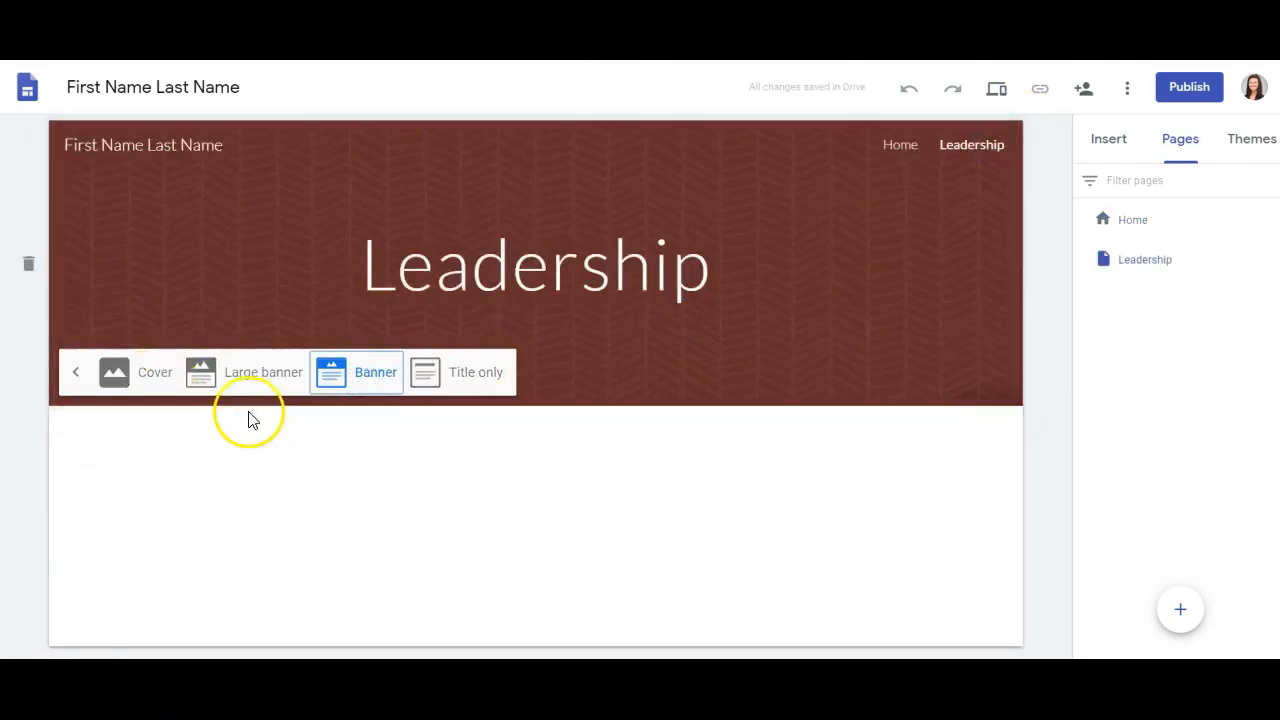